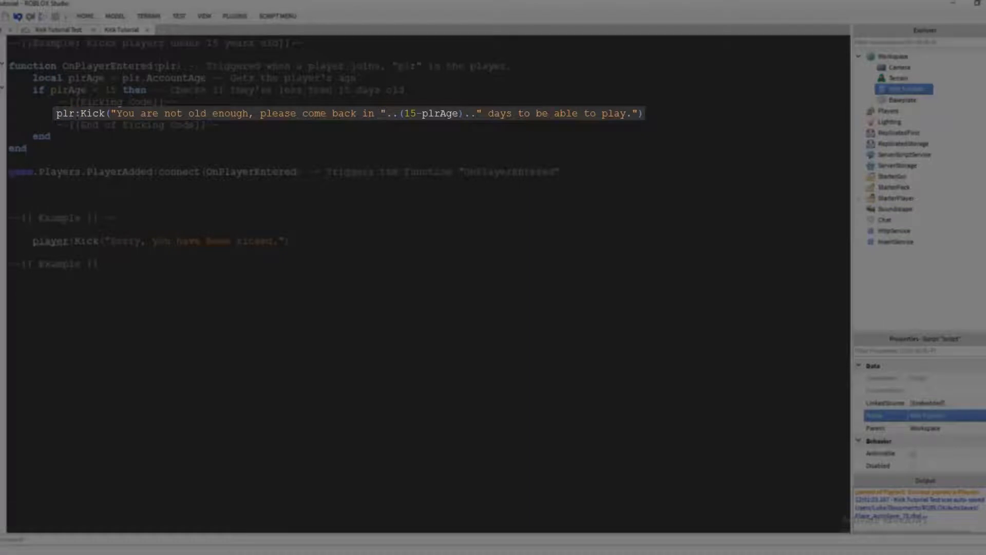
double_click(92, 114)
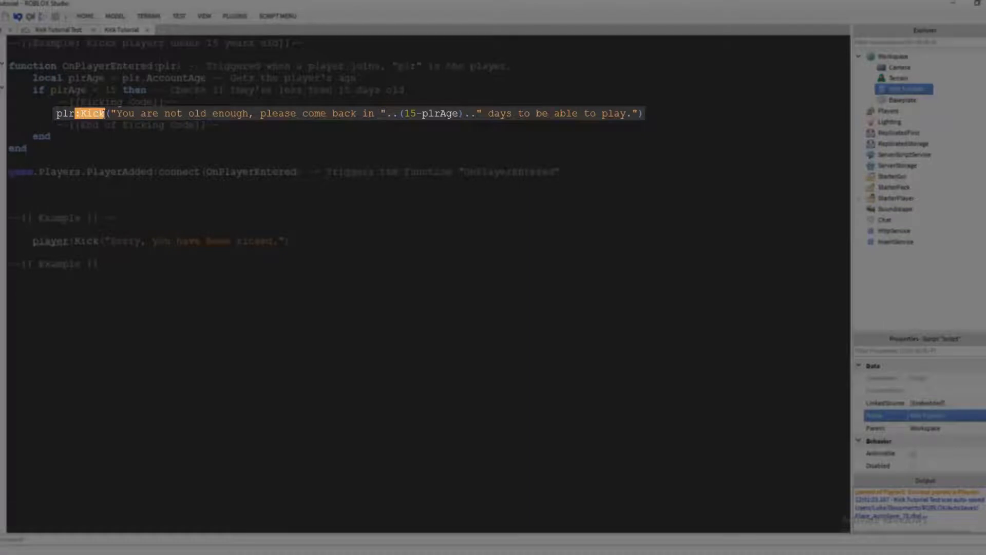